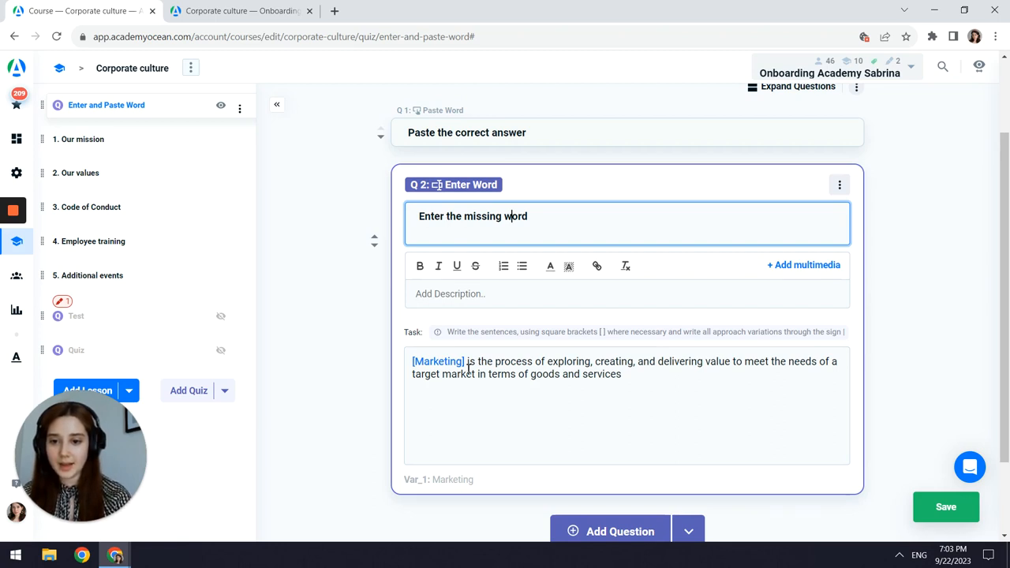
# - Review the Enter Word question's multimedia and extra options without changing anything
pyautogui.scroll(-3)
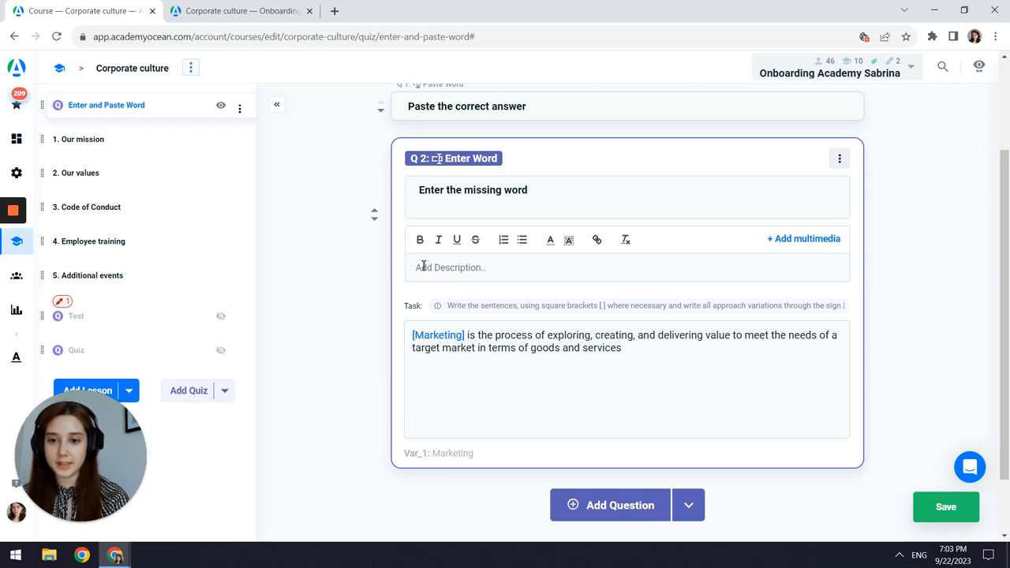
pyautogui.moveTo(625, 240)
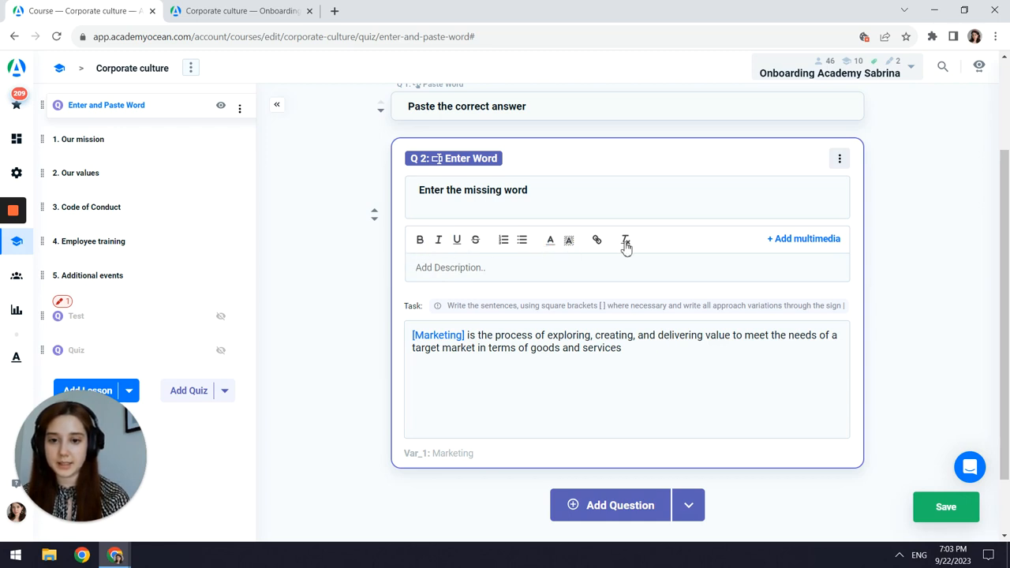
pyautogui.click(803, 238)
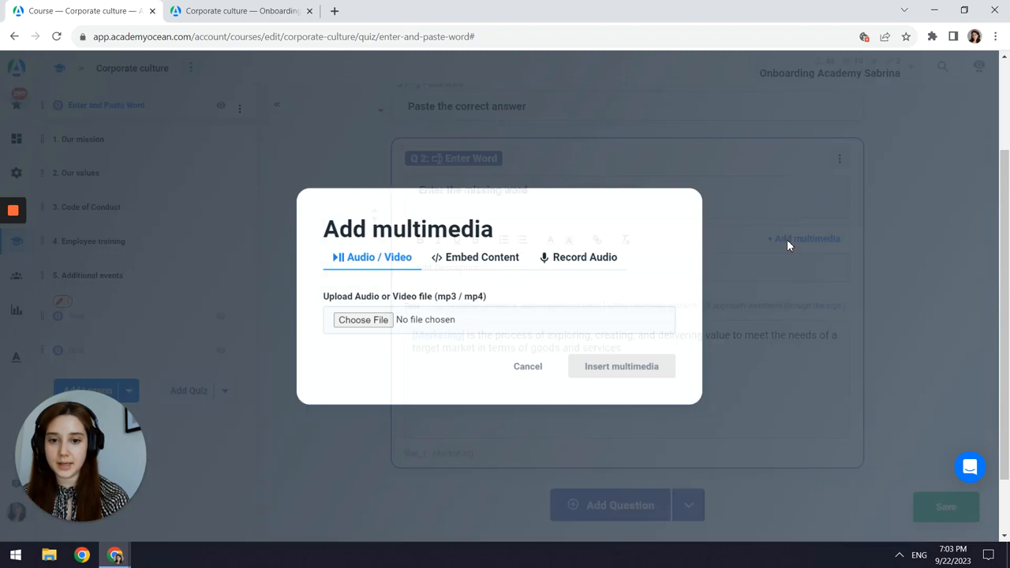
pyautogui.click(527, 366)
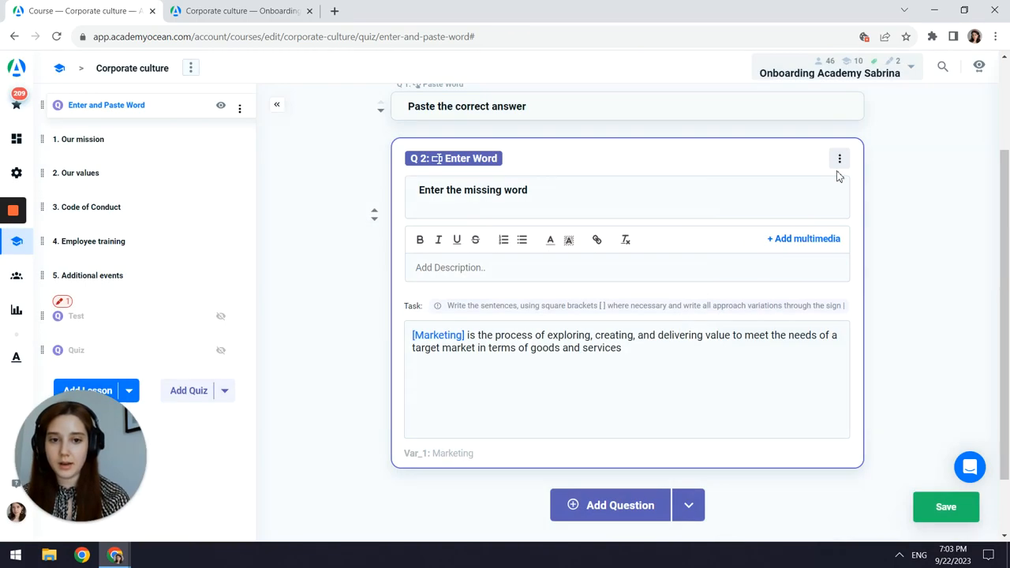
pyautogui.click(839, 158)
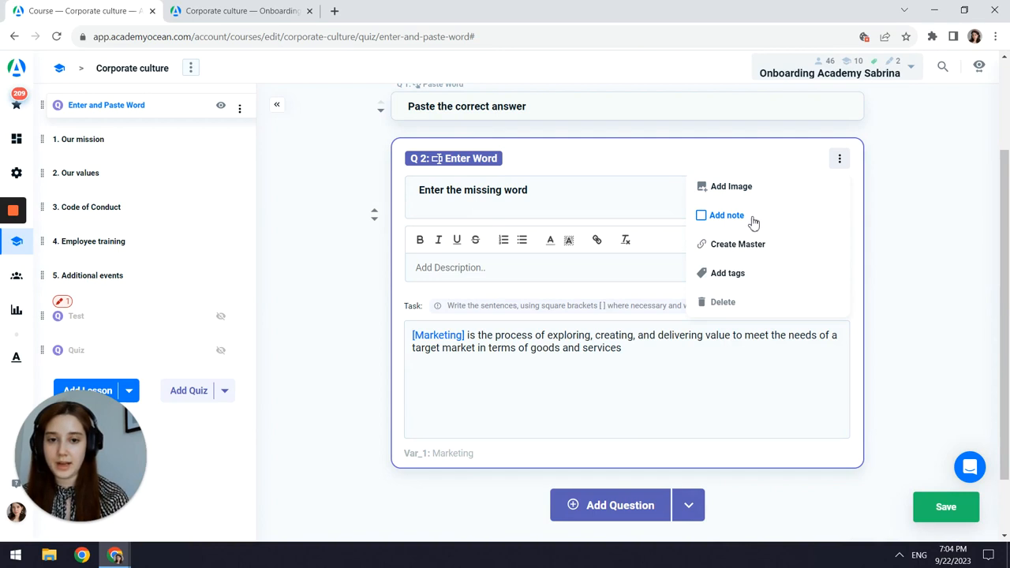
pyautogui.moveTo(727, 273)
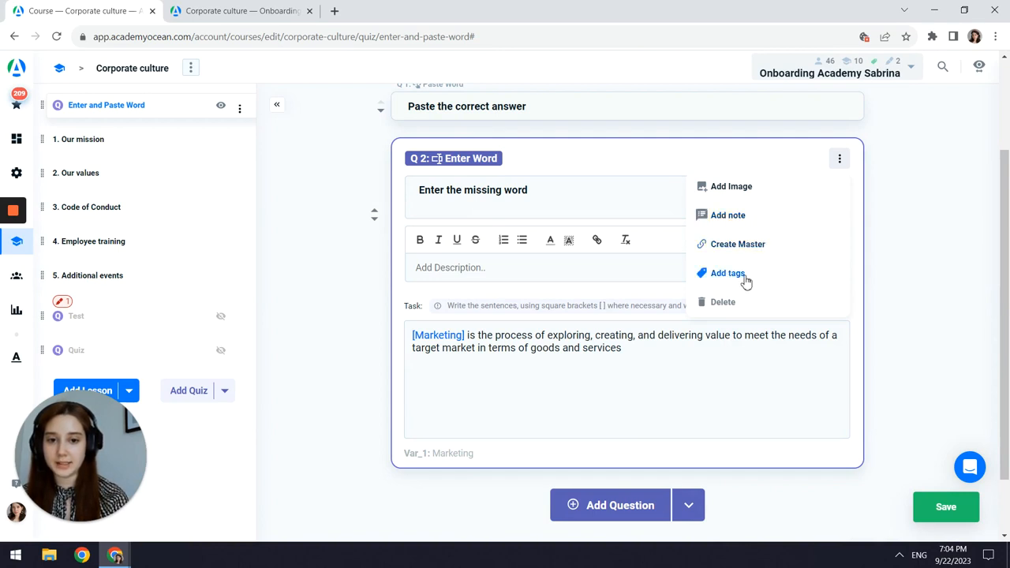
pyautogui.click(840, 158)
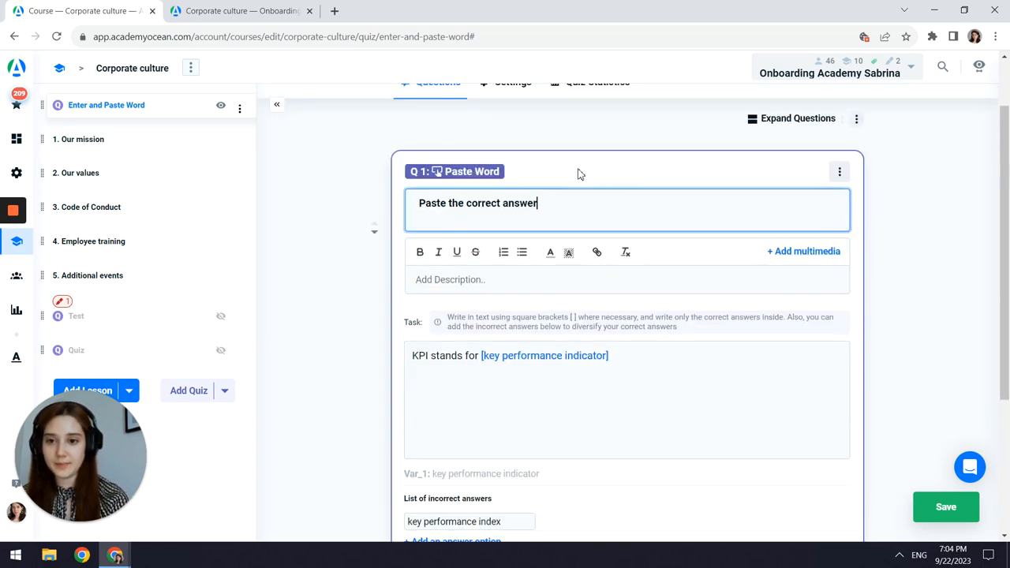
pyautogui.moveTo(344, 217)
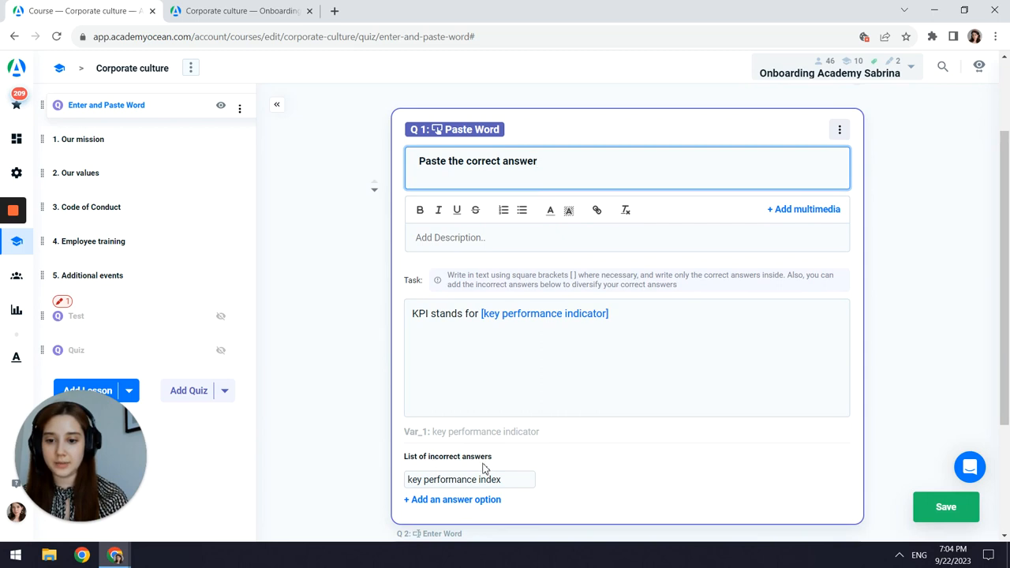
pyautogui.moveTo(470, 505)
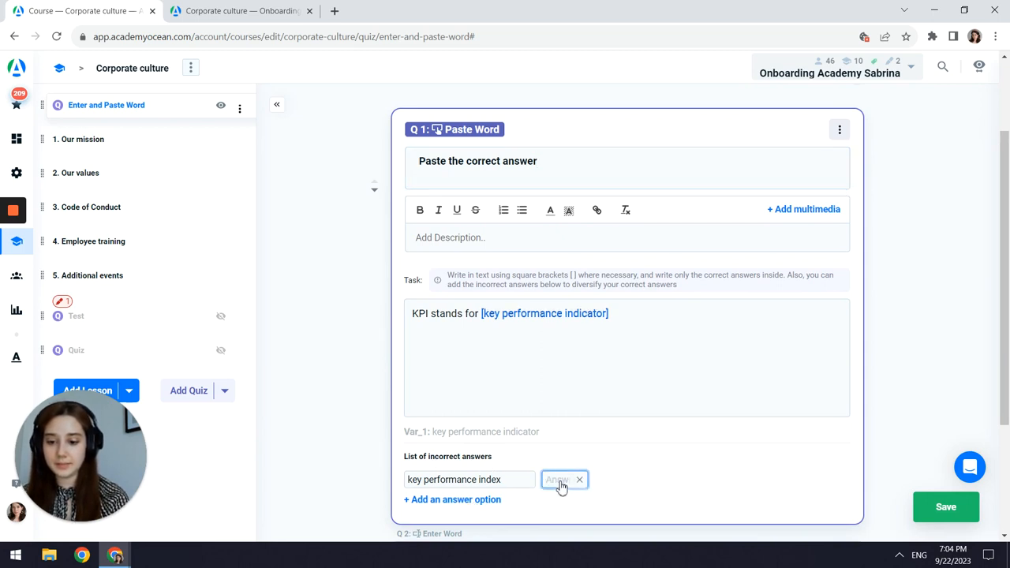
# - Add a second incorrect answer 'key prese' to the KPI Paste Word question
pyautogui.write('key prese')
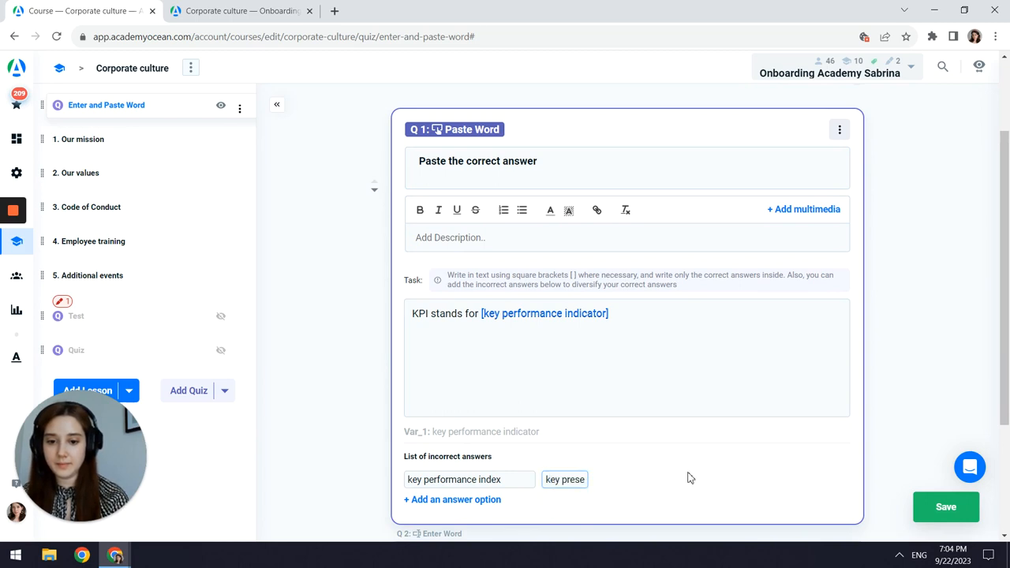
pyautogui.moveTo(675, 476)
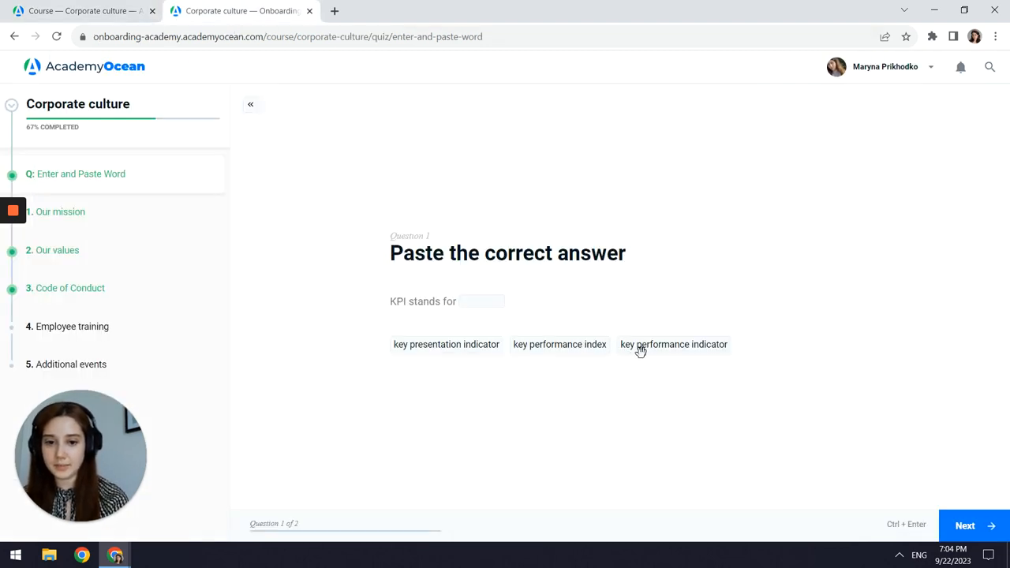
# - As learner, place 'key performance indicator' for KPI, answer 'Marketing' for question two, and finish the quiz
pyautogui.click(672, 344)
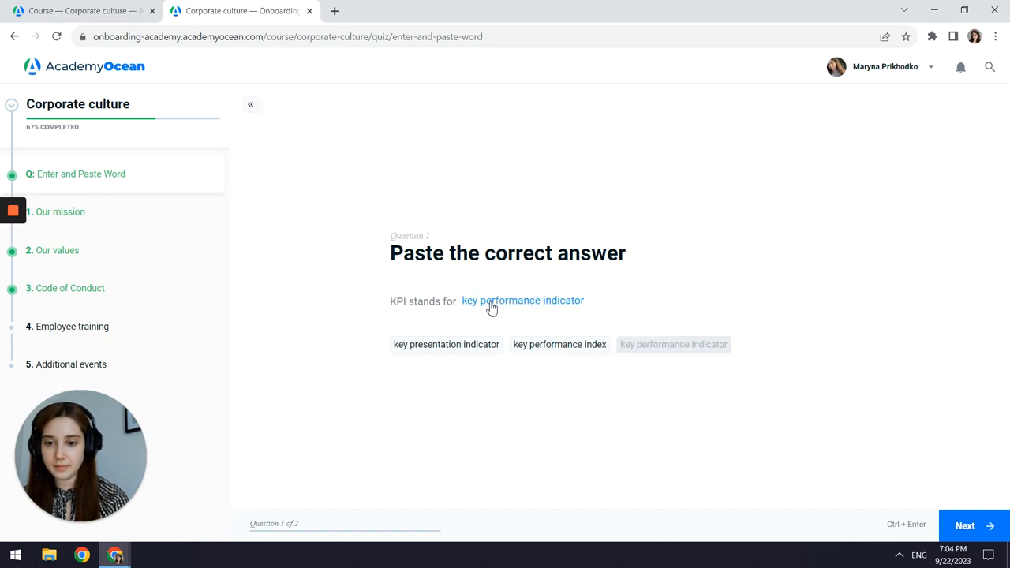
pyautogui.click(964, 526)
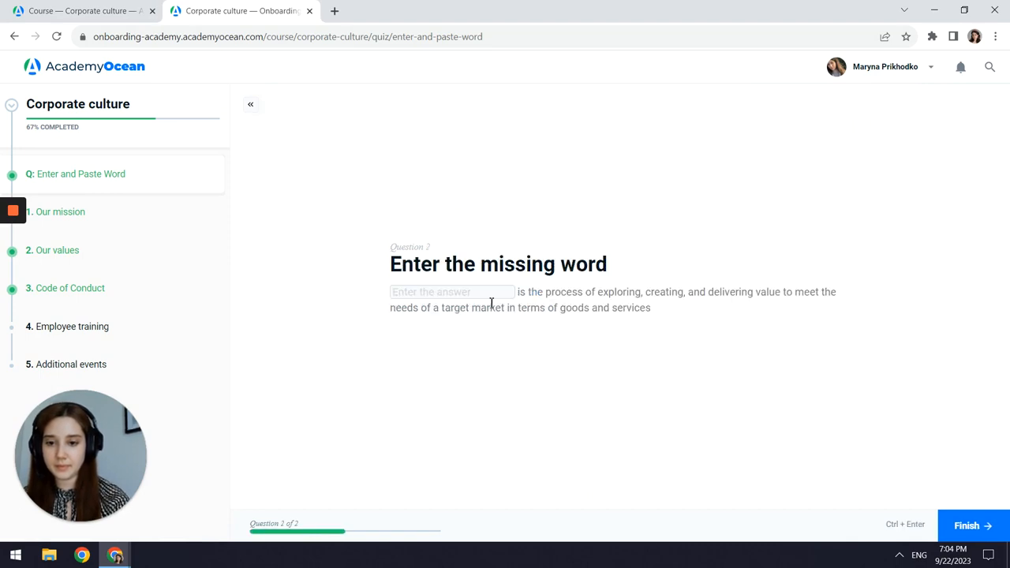
pyautogui.click(452, 292)
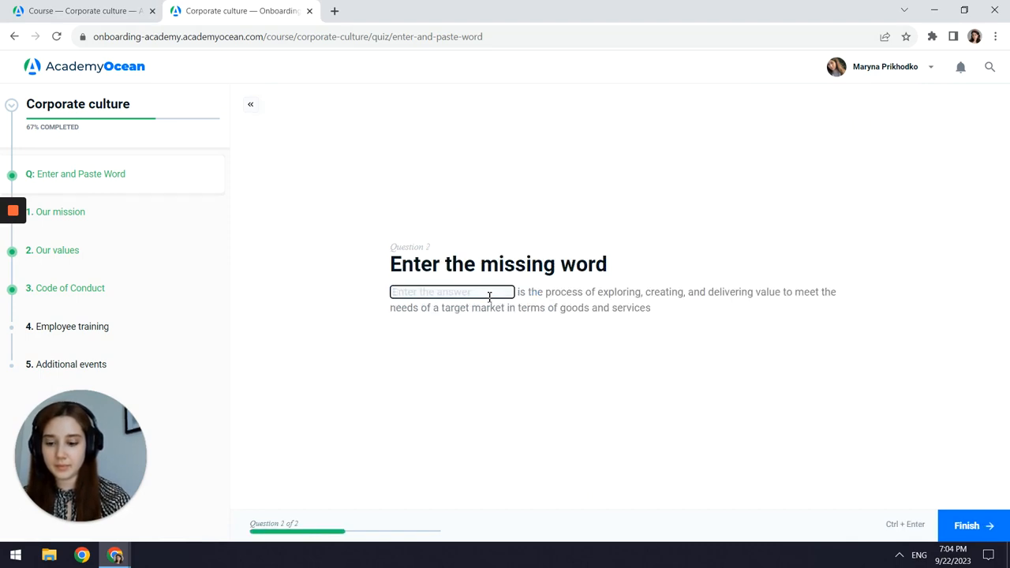
pyautogui.write('Marketin')
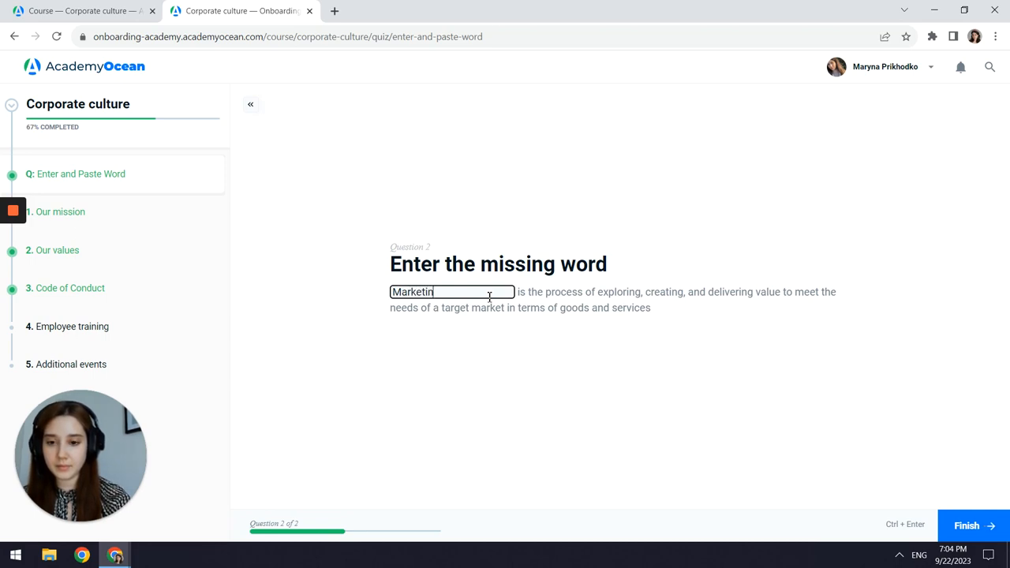
pyautogui.click(972, 526)
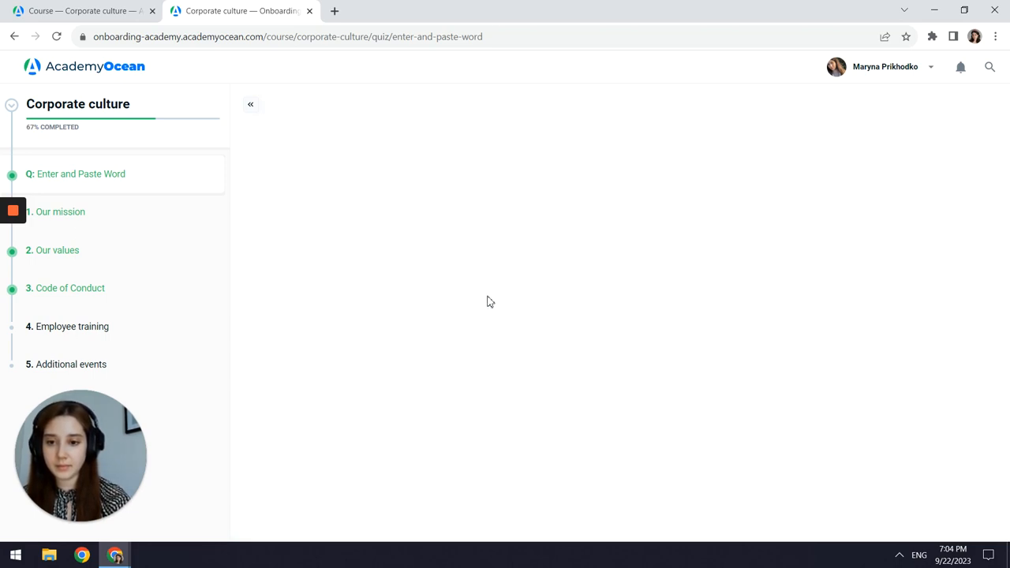